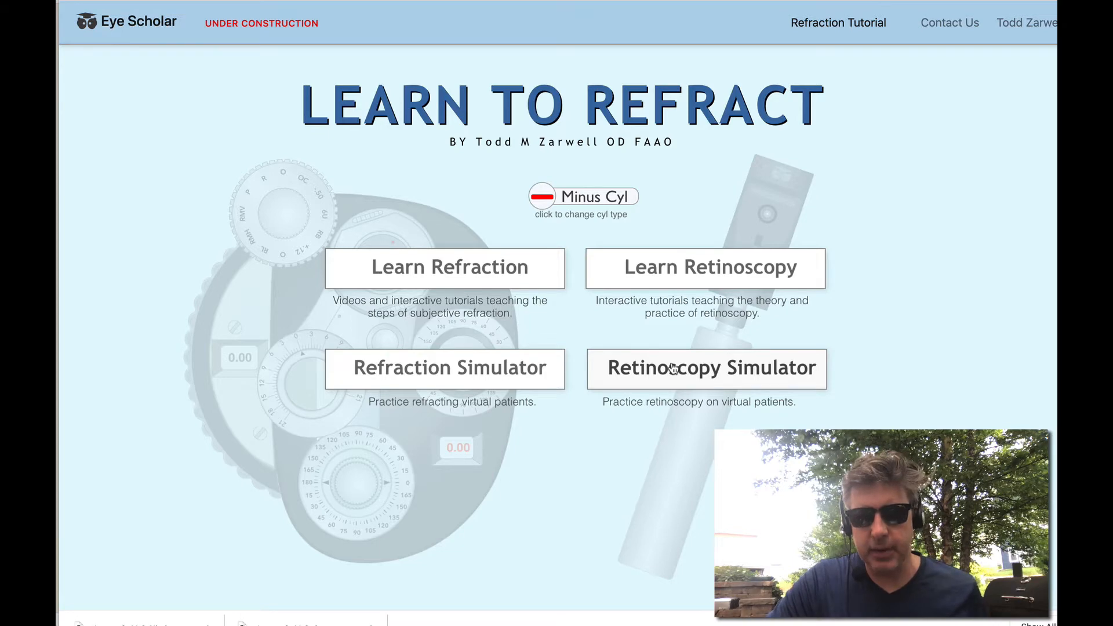
Step: Launch the Retinoscopy Simulator from the Learn to Refract home page
left_click(707, 368)
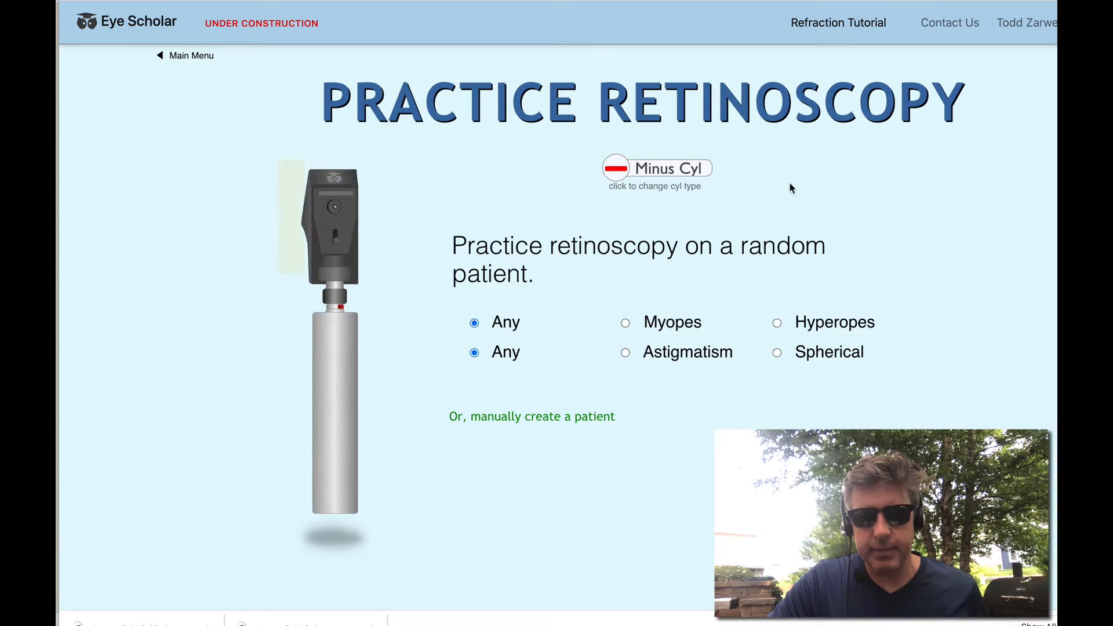
Step: Switch the Minus Cyl toggle to Plus Cyl and begin manually creating a patient with an exact Rx
left_click(655, 168)
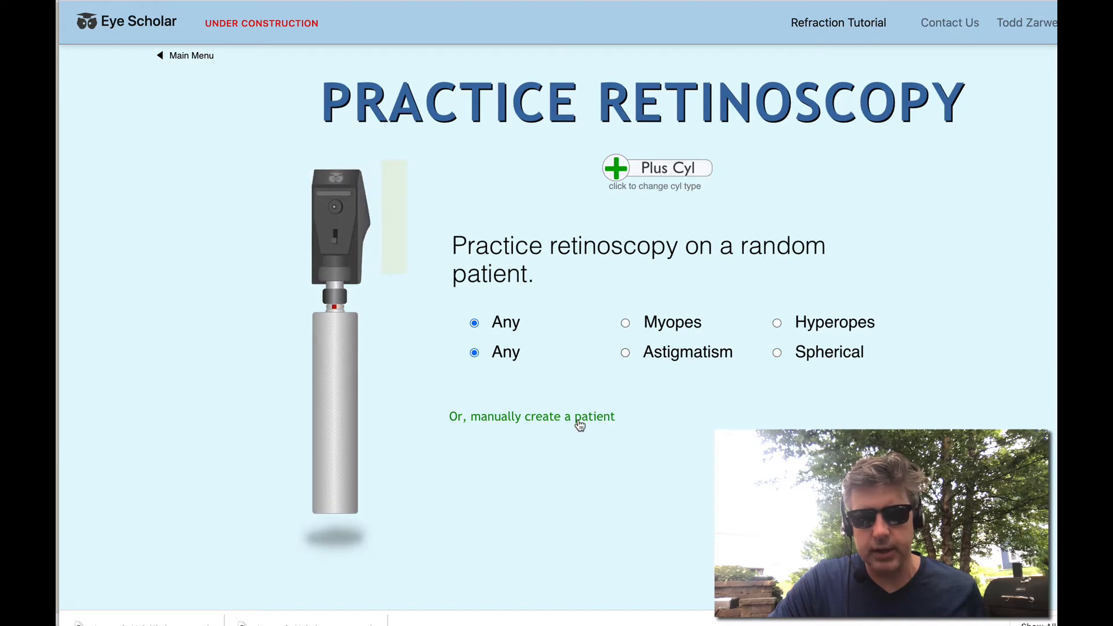
left_click(531, 416)
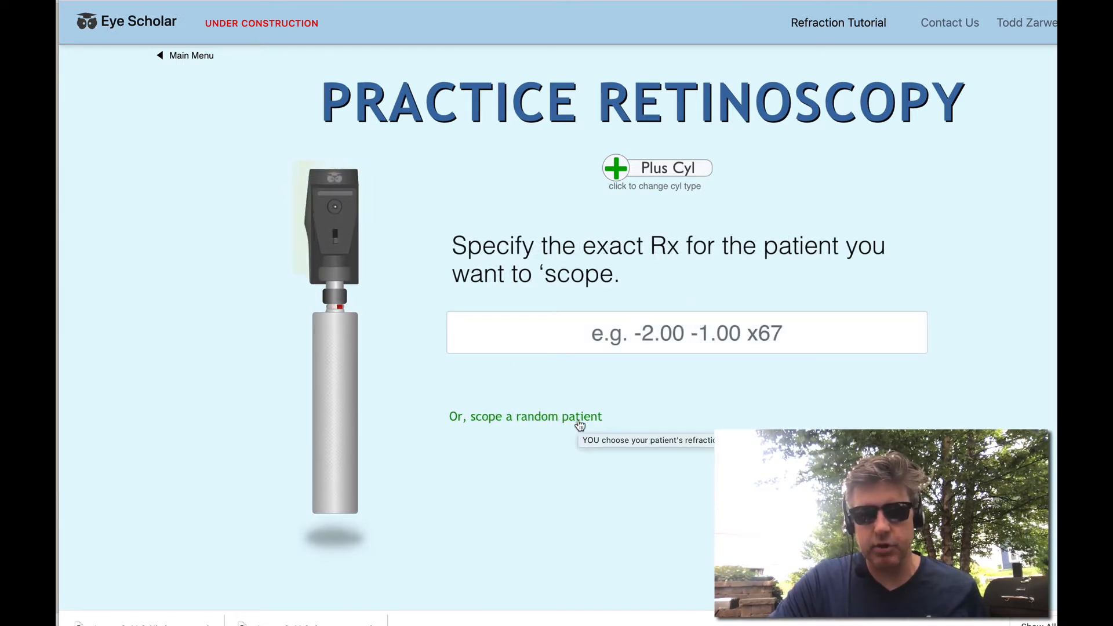
left_click(524, 417)
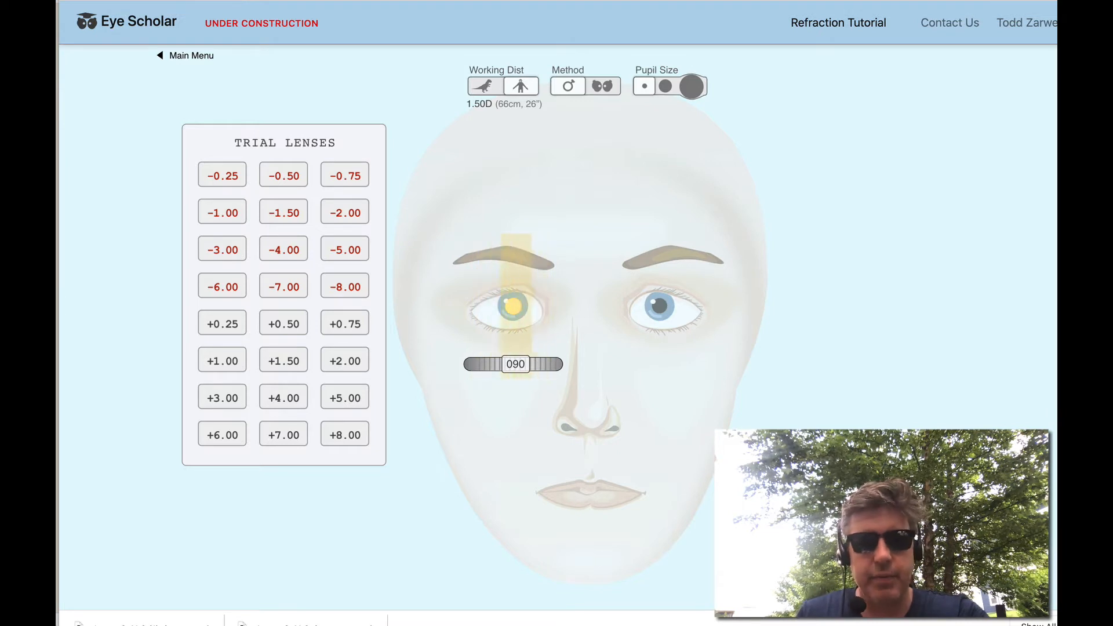
Step: Try and remove a -0.75 trial lens, then change the refraction method to the phoropter
left_click(345, 175)
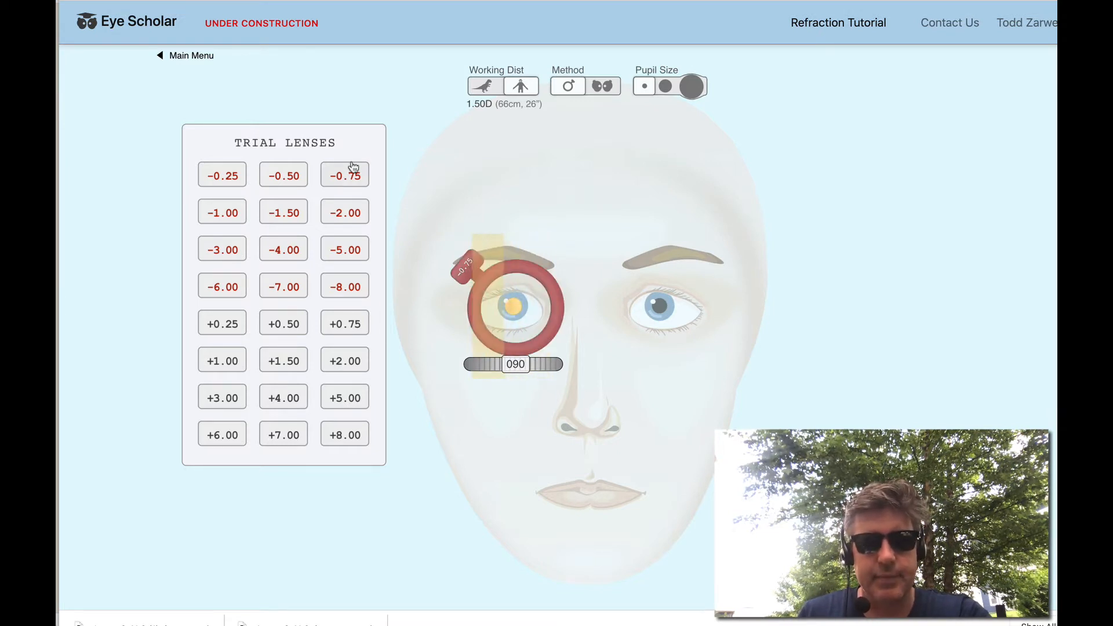
left_click(283, 213)
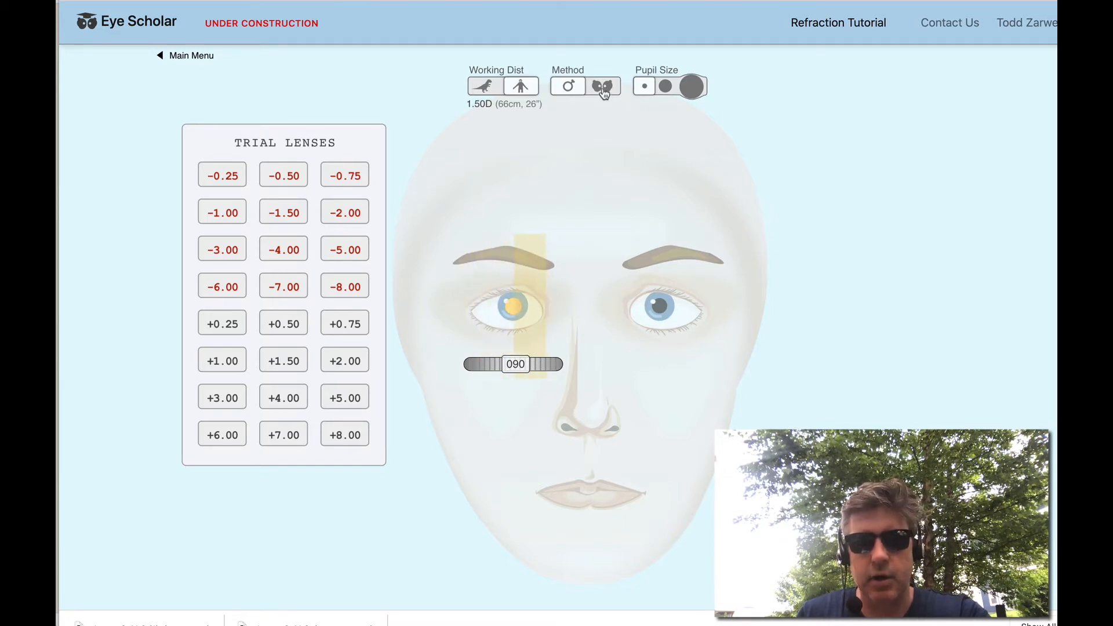
left_click(604, 85)
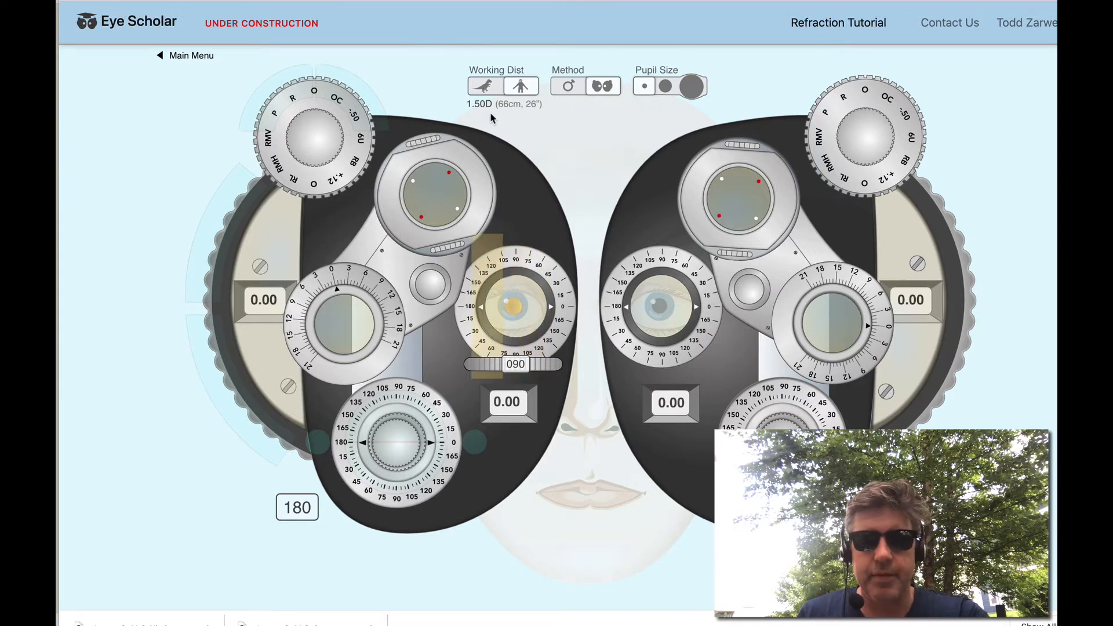
Step: Change the working distance to 2.00D (50 cm, 20")
left_click(520, 85)
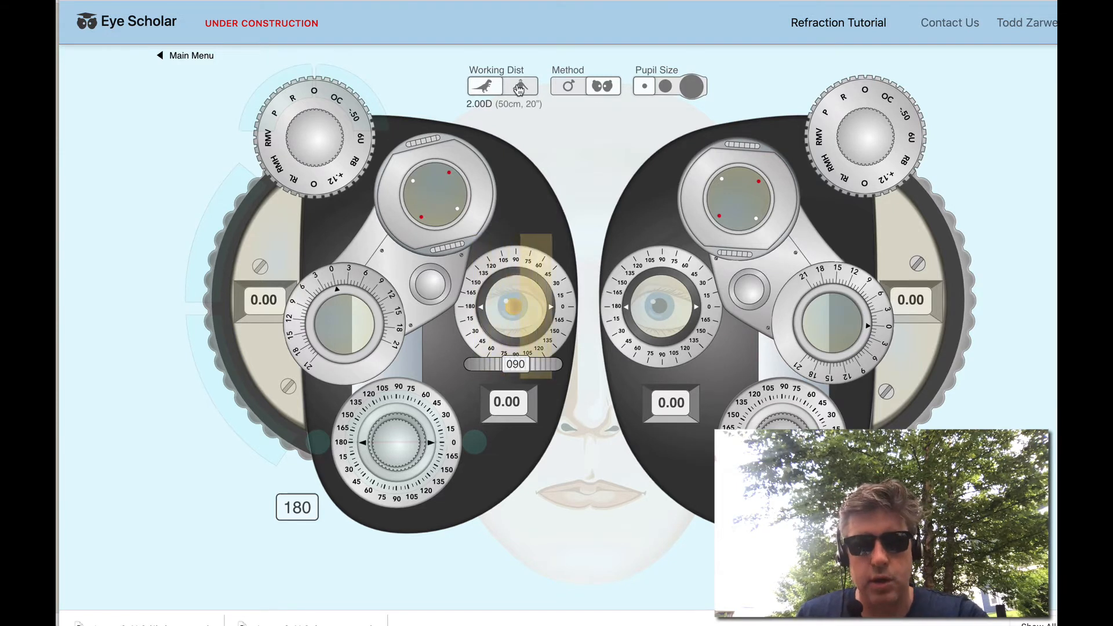
left_click(485, 85)
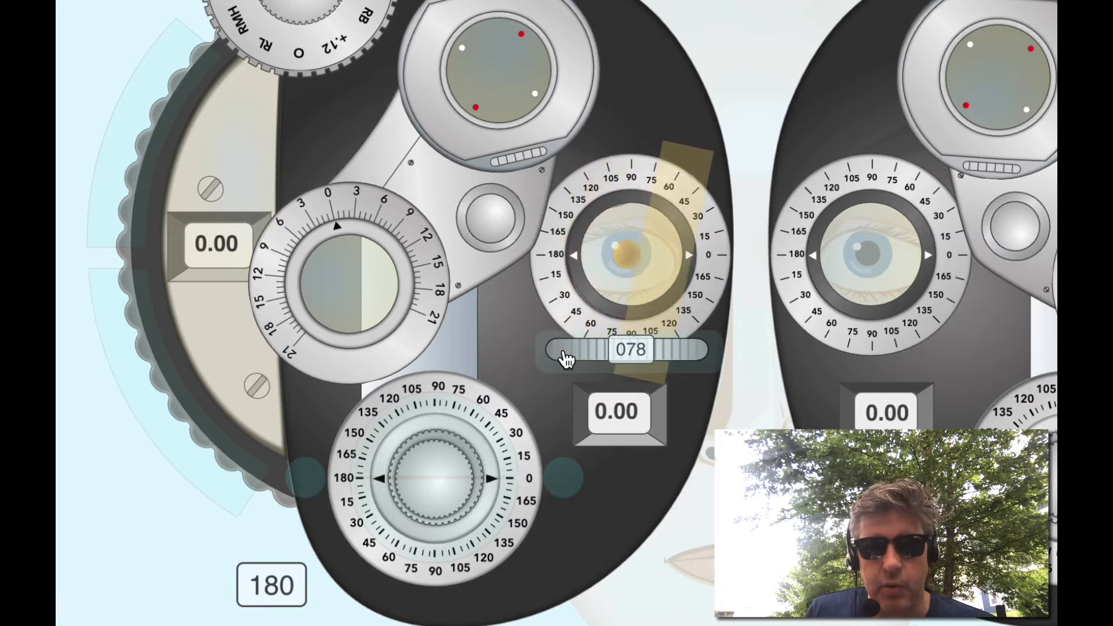
left_click_drag(569, 349, 682, 349)
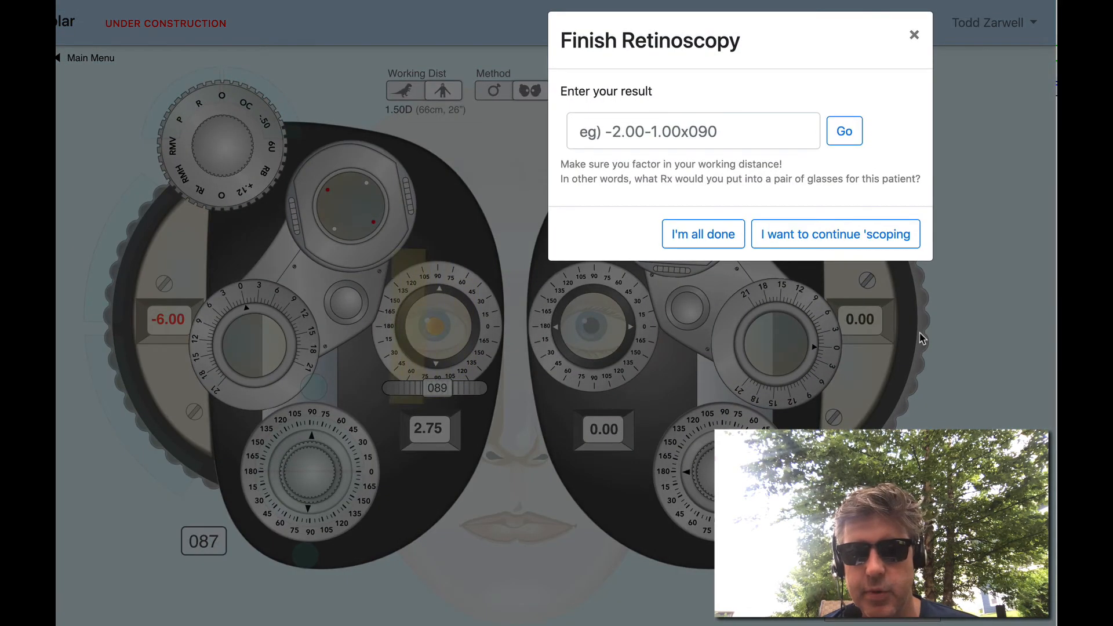
Step: Enter -6+2.75x87 as the final prescription in the result field
left_click(692, 131)
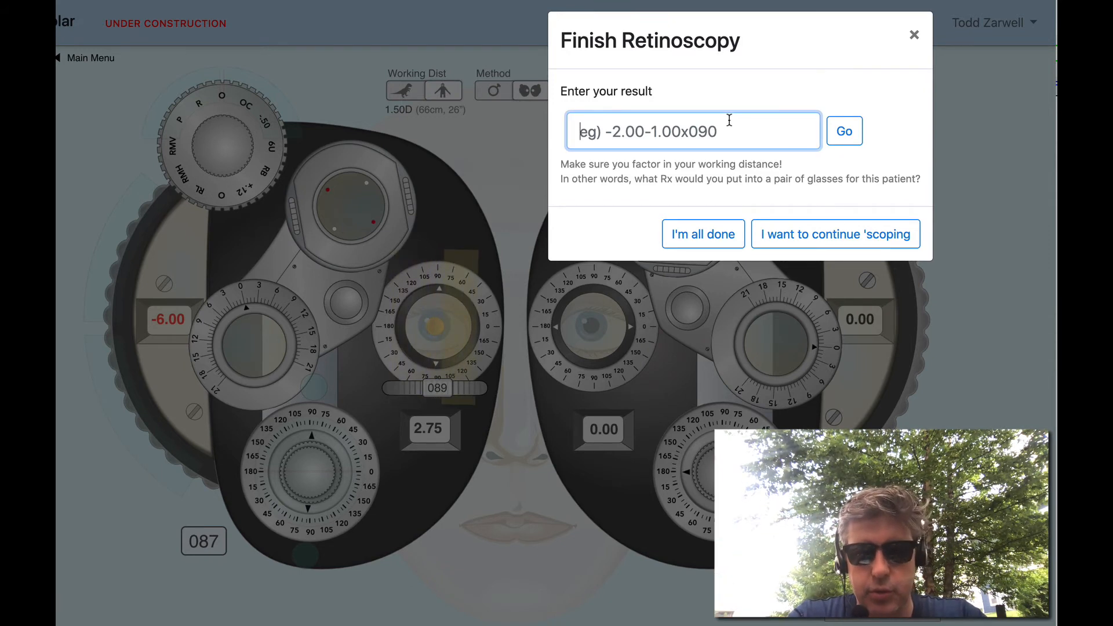
type("-6")
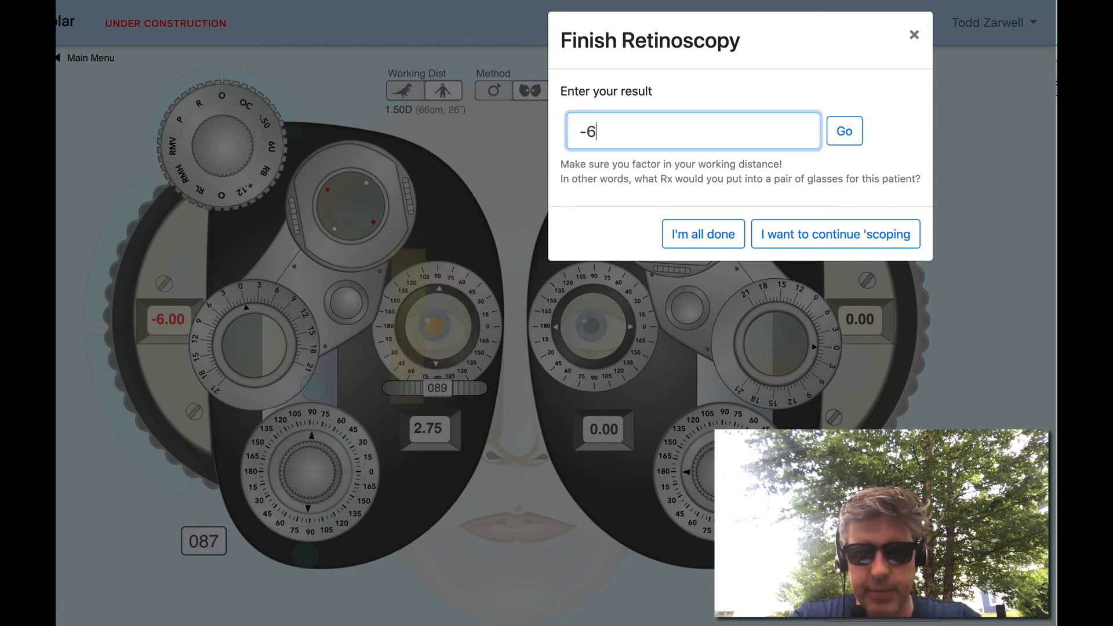
type("=")
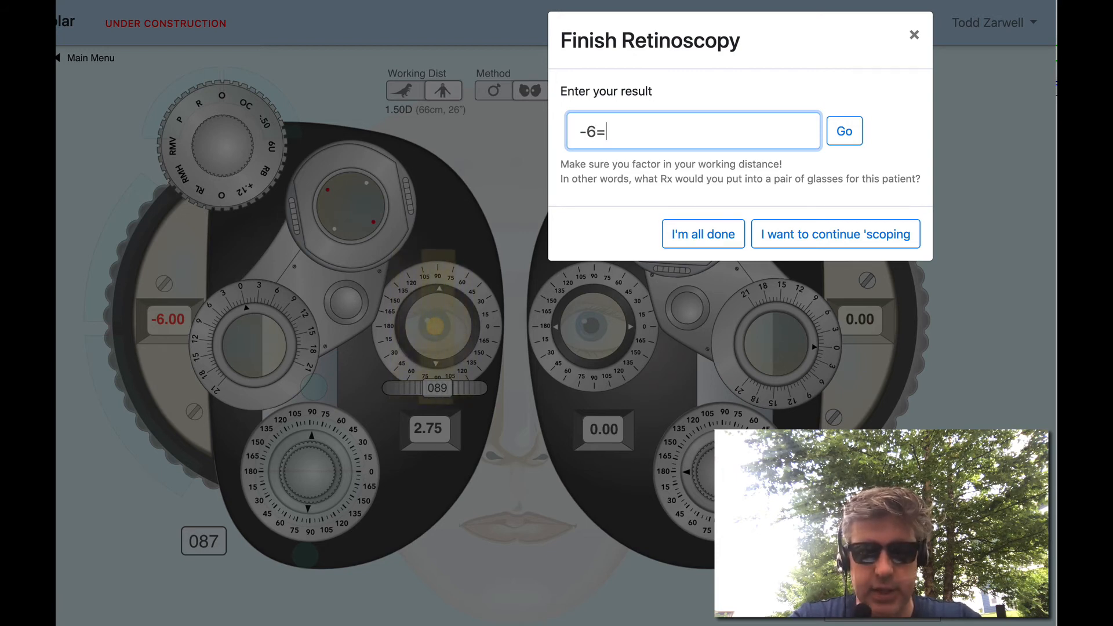
type("2,7")
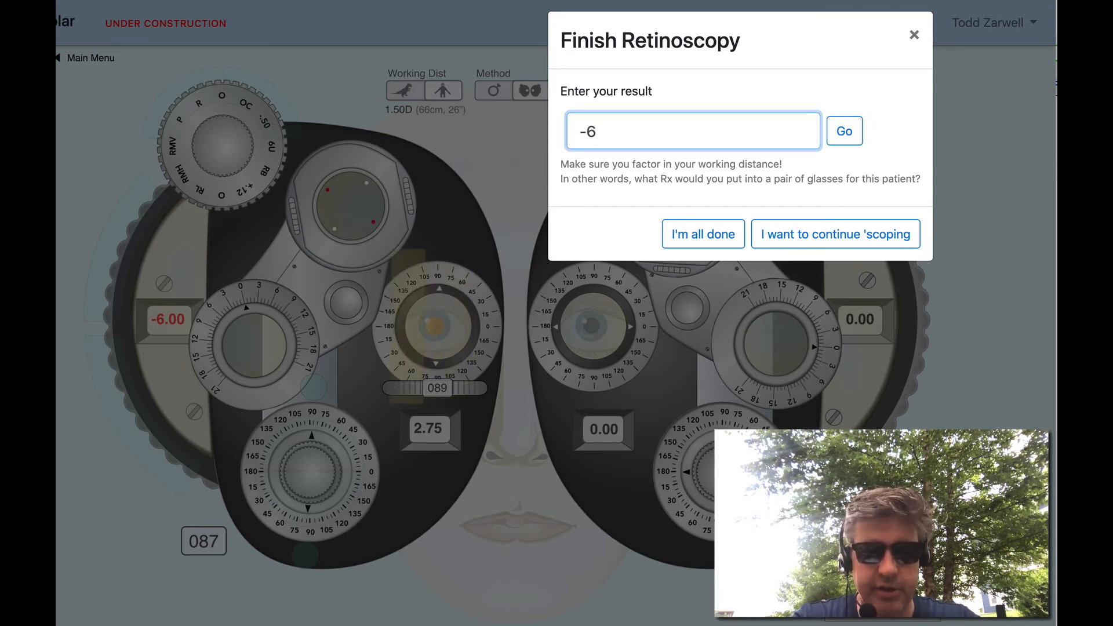
type("+")
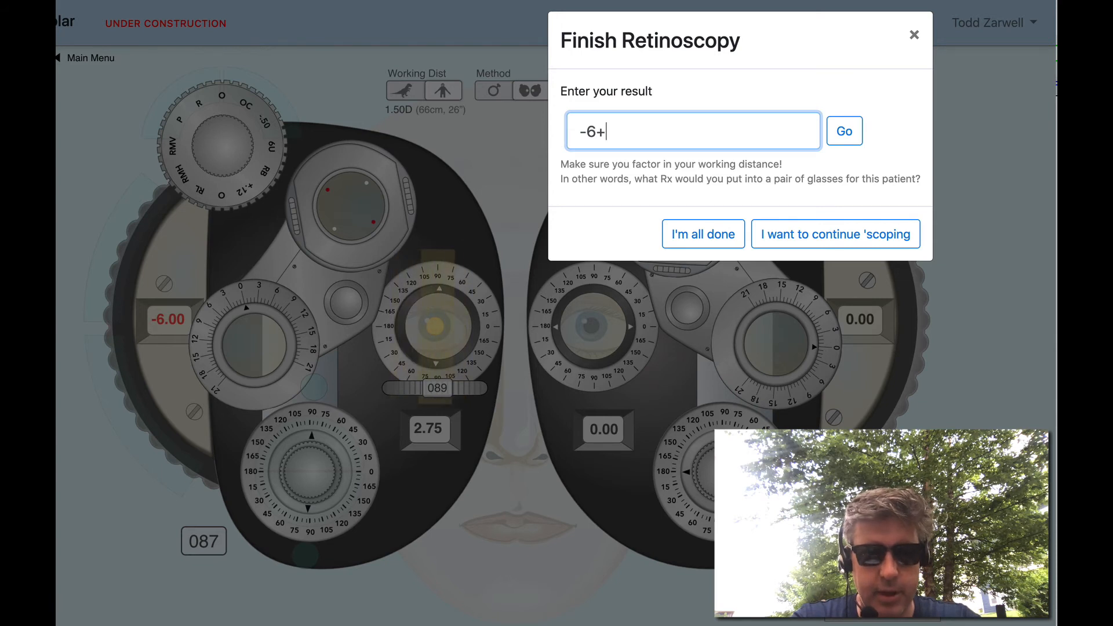
type("2,75x")
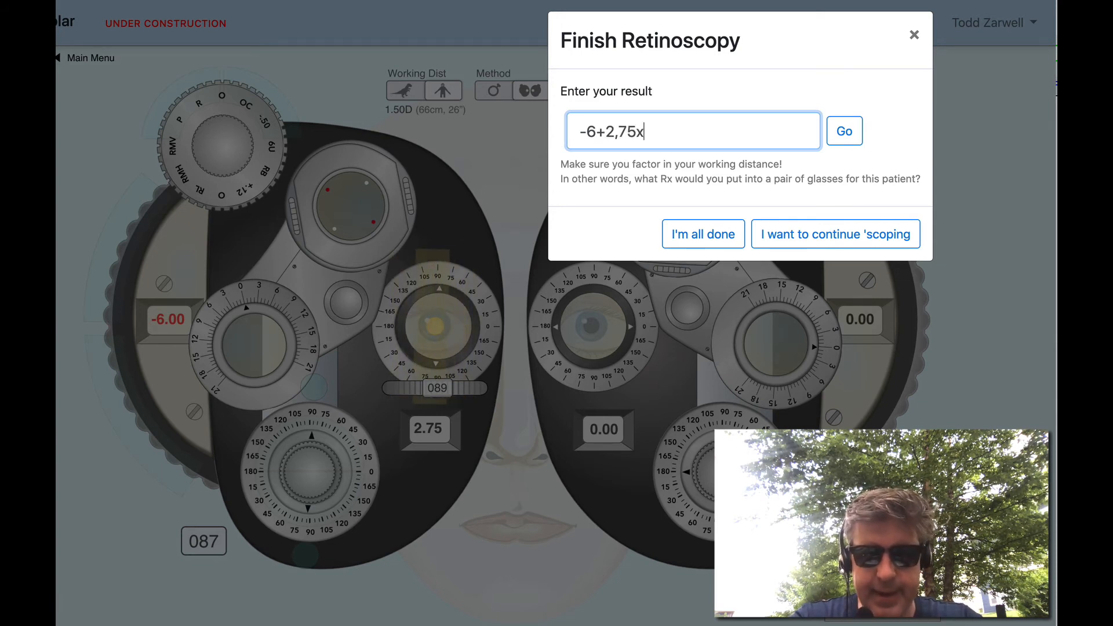
type("87")
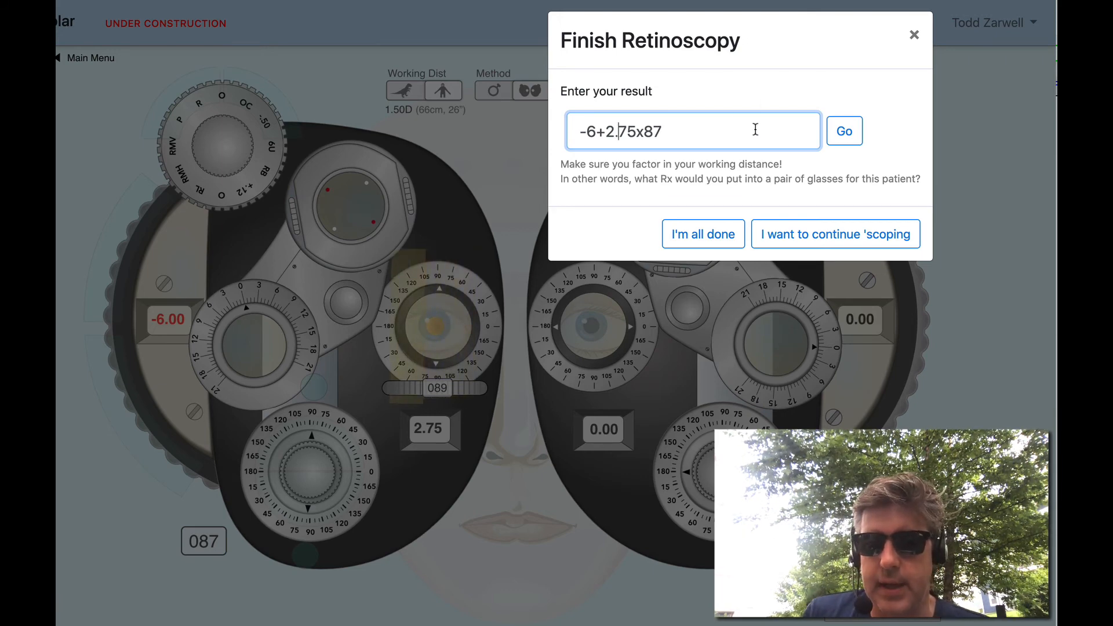
Step: Submit the prescription with Go for grading against the true Rx, then finish with 'I'm all done'
left_click(844, 131)
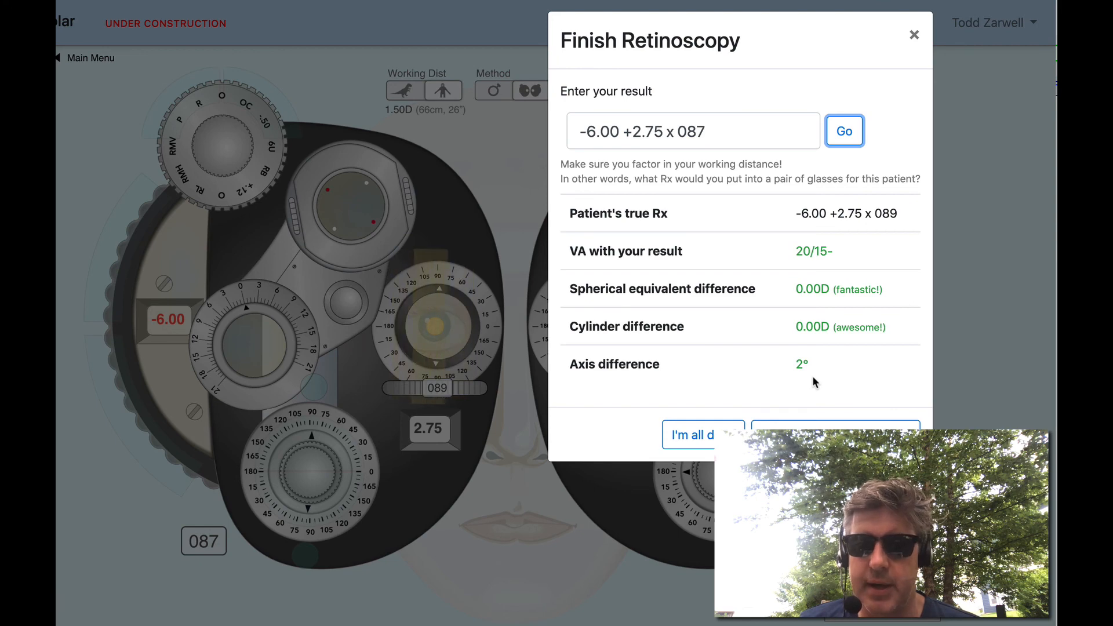
left_click(702, 435)
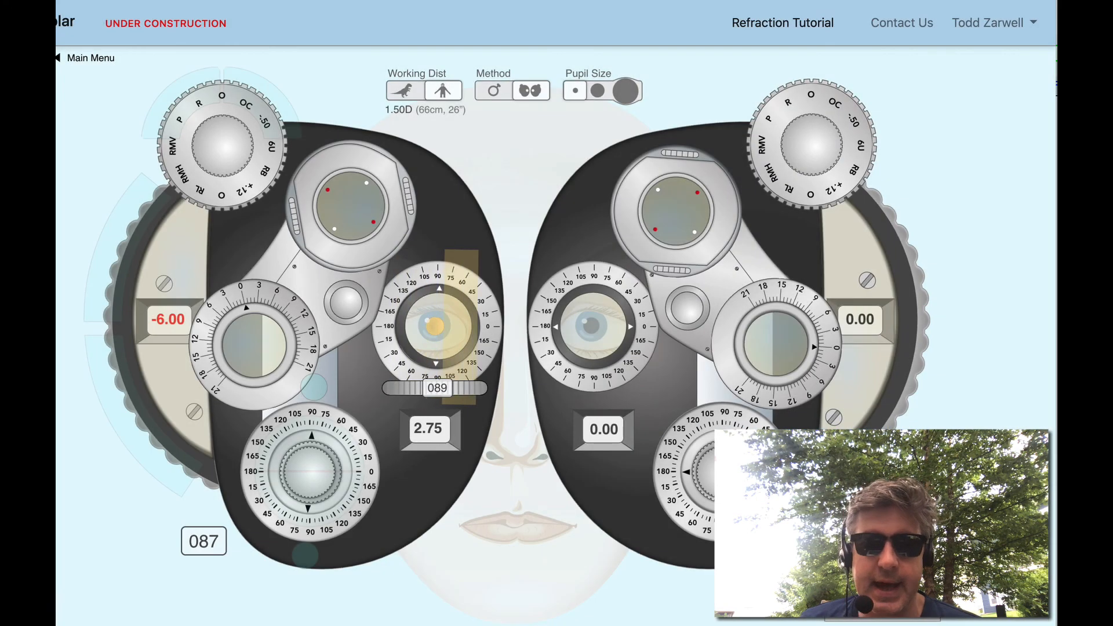